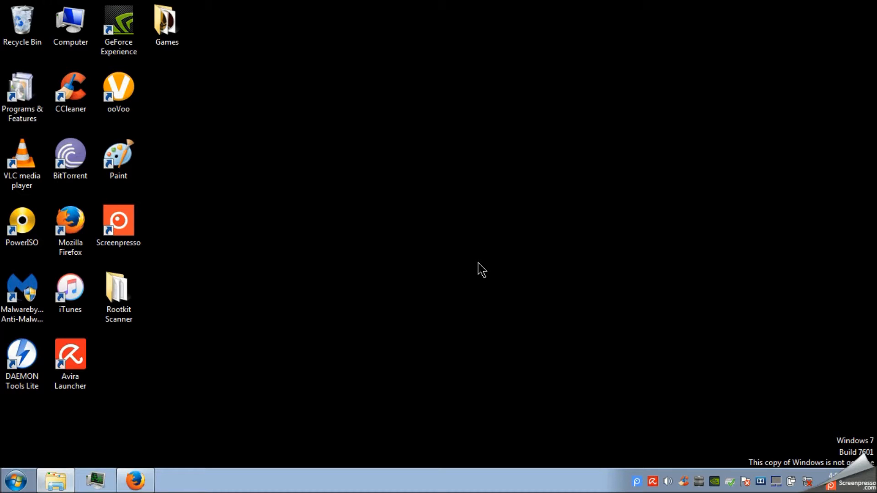
# Bring up Mozilla Firefox from the taskbar.
pyautogui.click(134, 480)
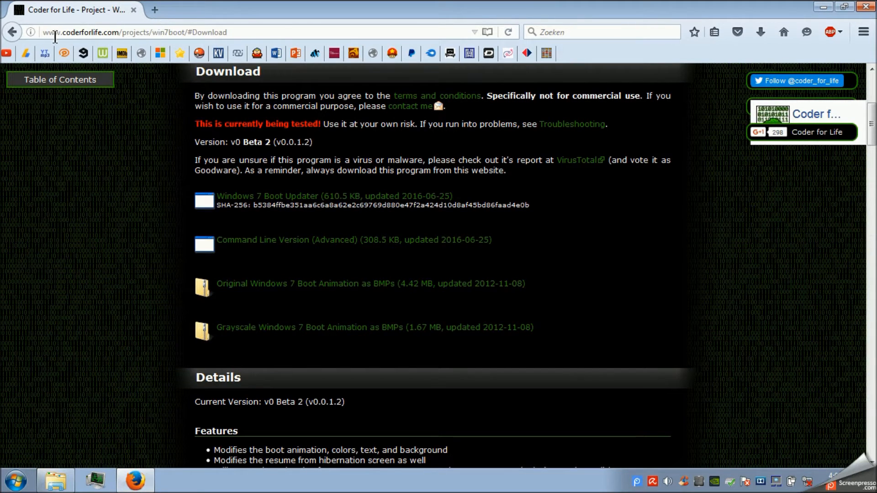
pyautogui.moveTo(285, 32)
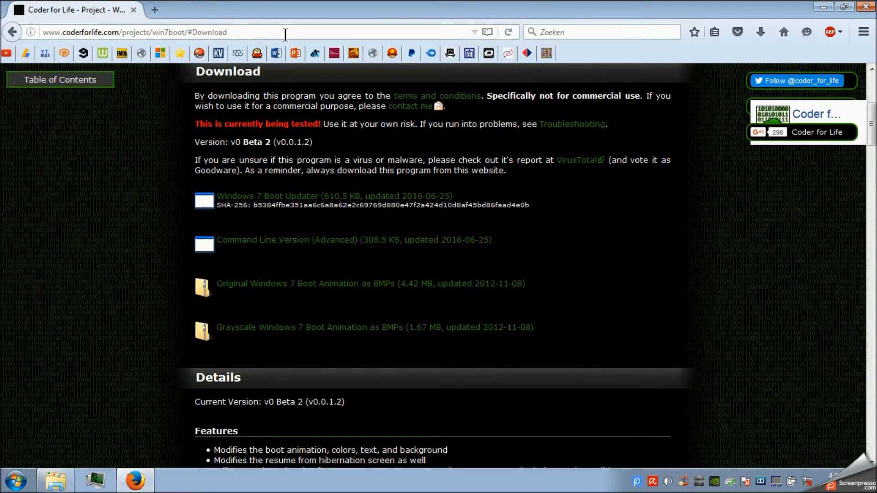
pyautogui.moveTo(279, 196)
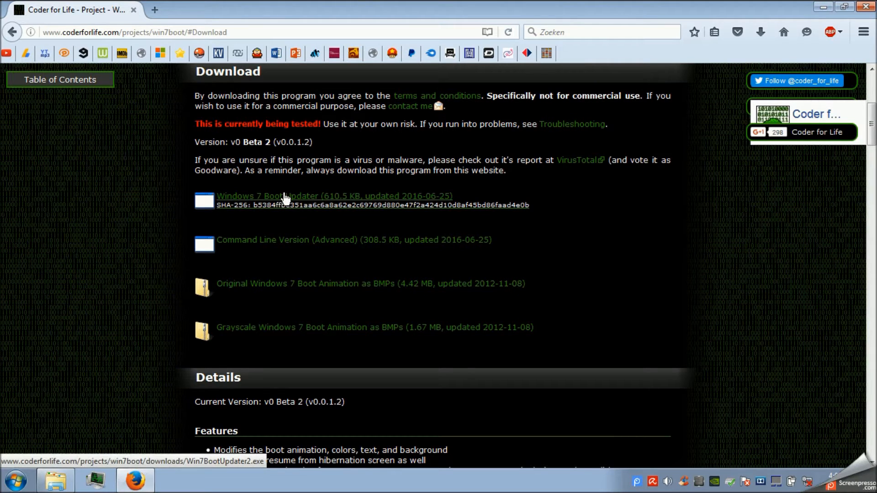
pyautogui.moveTo(266, 203)
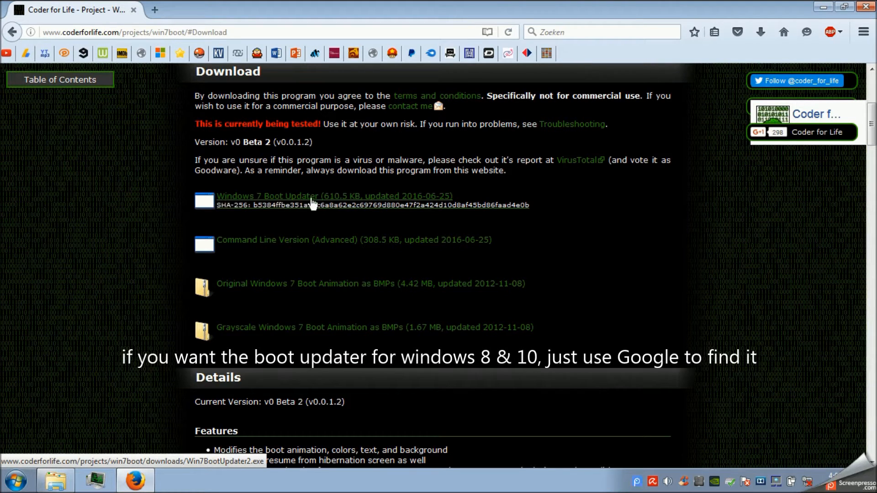
# Download and save Win7BootUpdater2.exe from the Coder for Life download page.
pyautogui.click(334, 196)
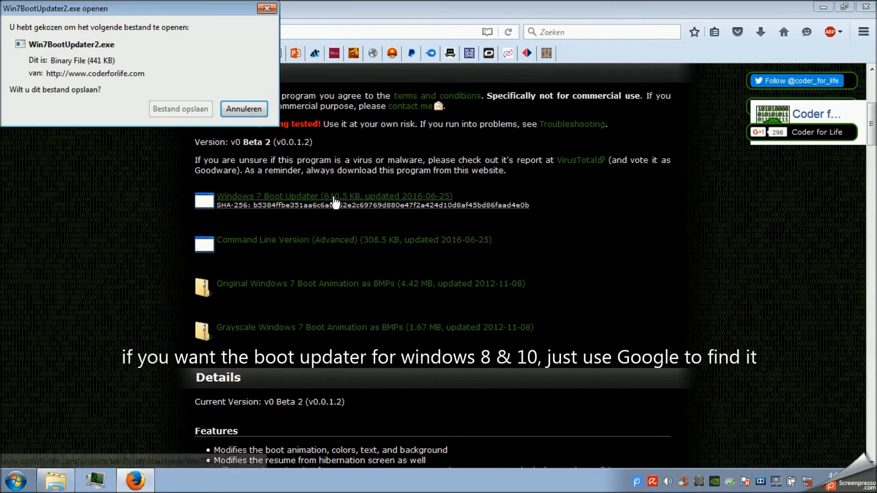
pyautogui.click(244, 109)
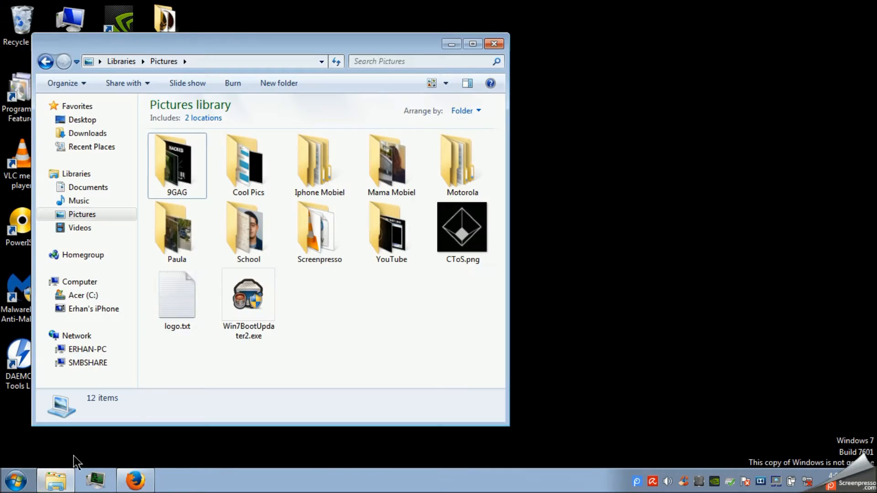
# Launch Win7BootUpdater2.exe from the Pictures library and minimize Explorer.
pyautogui.click(247, 294)
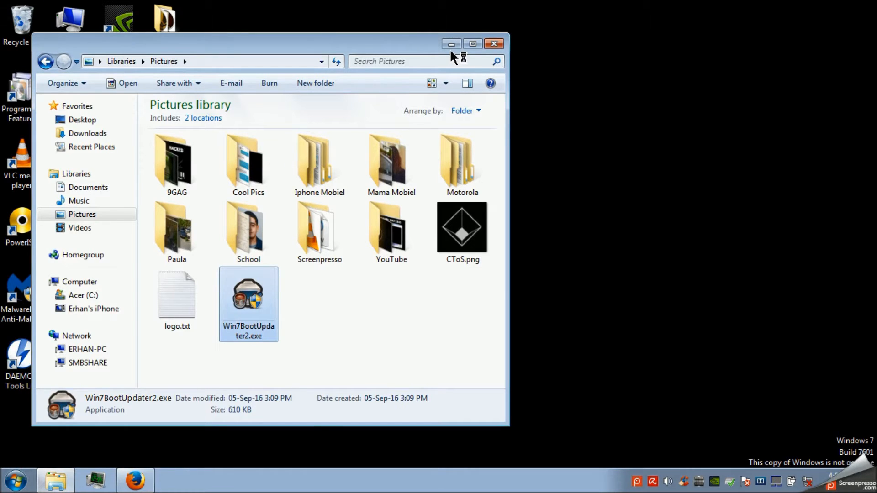
pyautogui.click(494, 44)
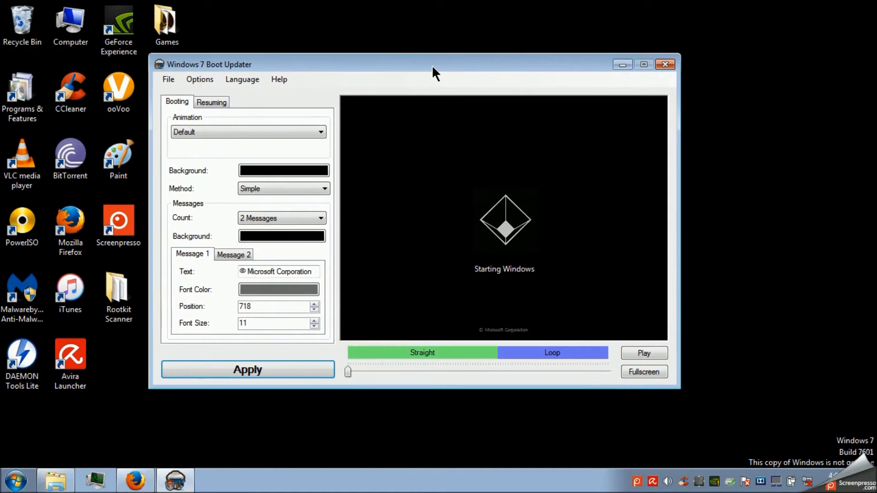
pyautogui.moveTo(551, 187)
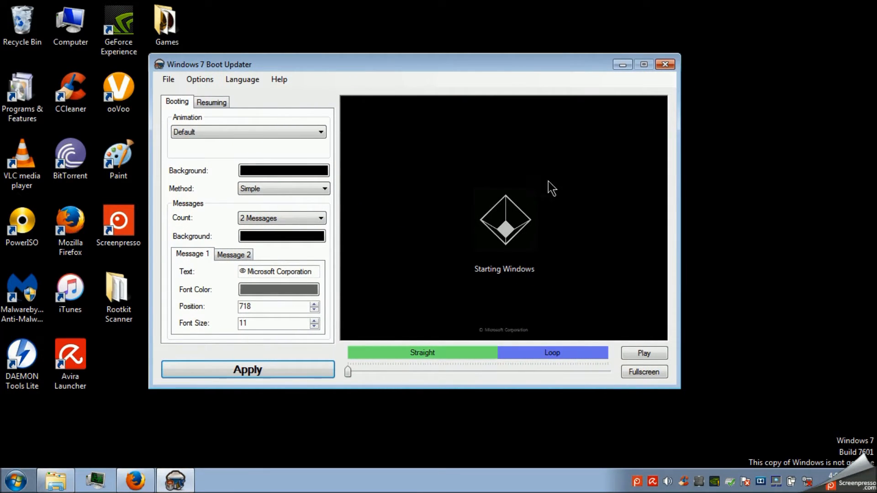
pyautogui.moveTo(554, 266)
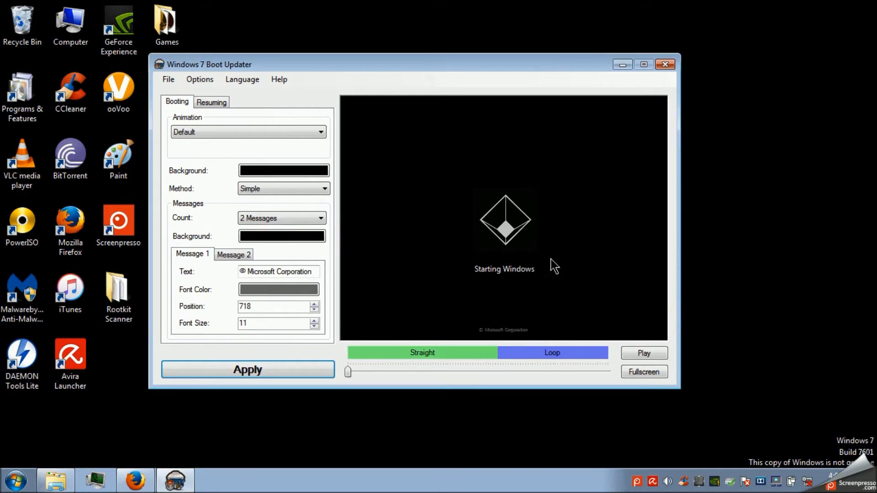
pyautogui.moveTo(513, 252)
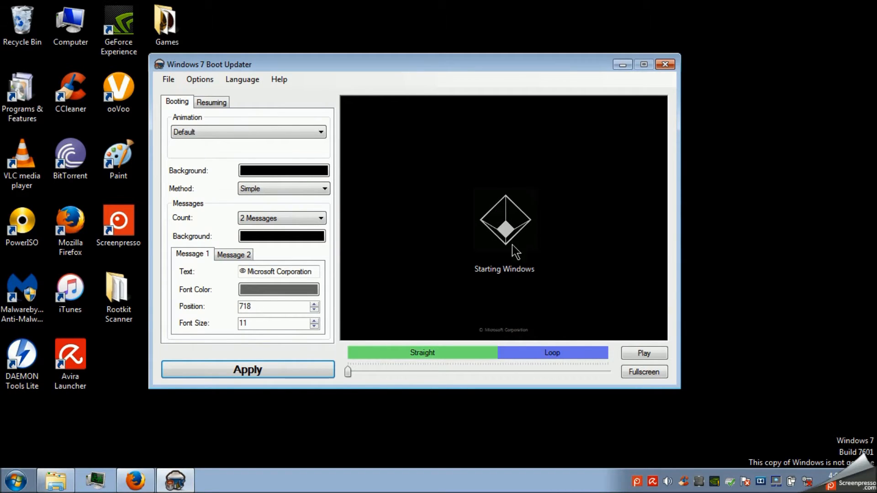
pyautogui.moveTo(420, 242)
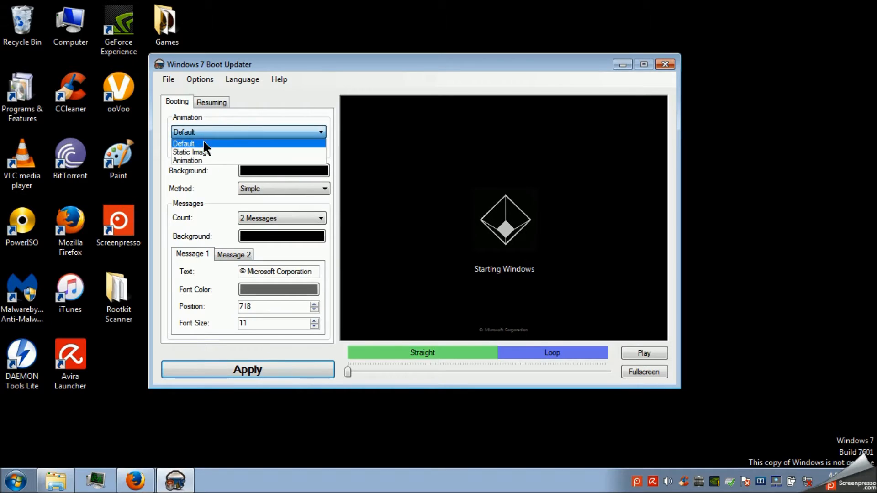
pyautogui.moveTo(193, 151)
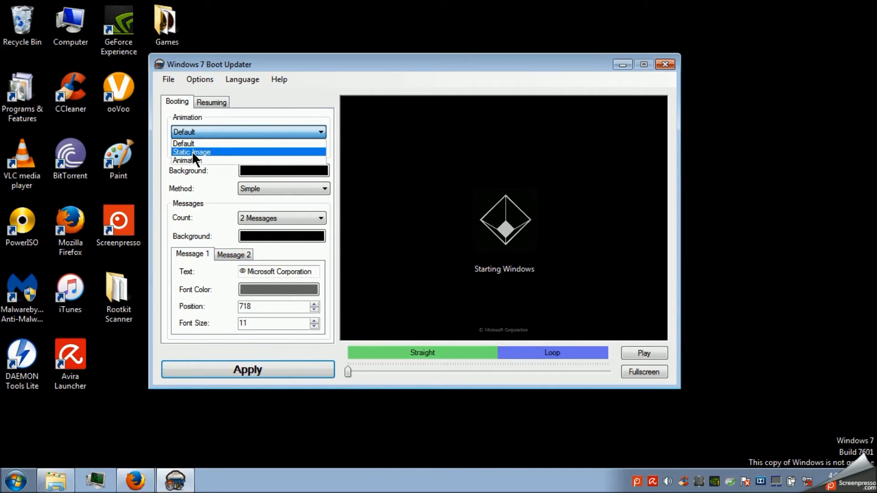
pyautogui.moveTo(204, 160)
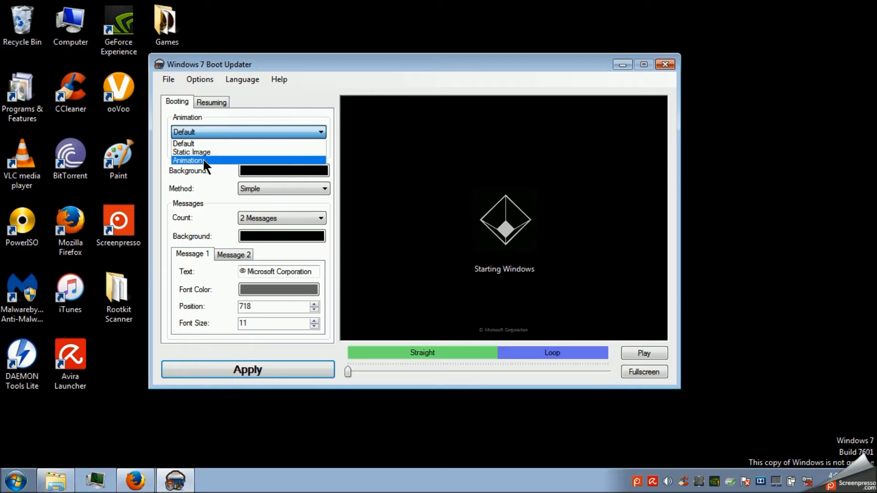
pyautogui.moveTo(211, 166)
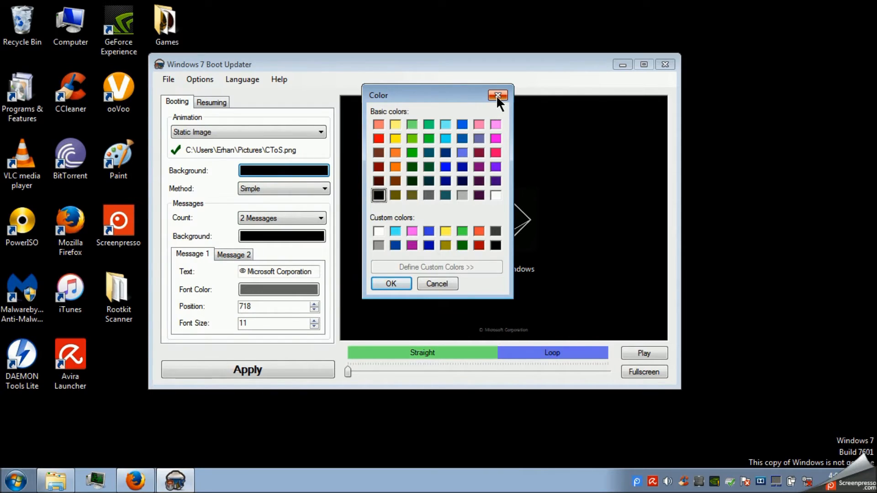
# Close the Color dialog and keep the Simple method with a count of 2 messages.
pyautogui.click(498, 95)
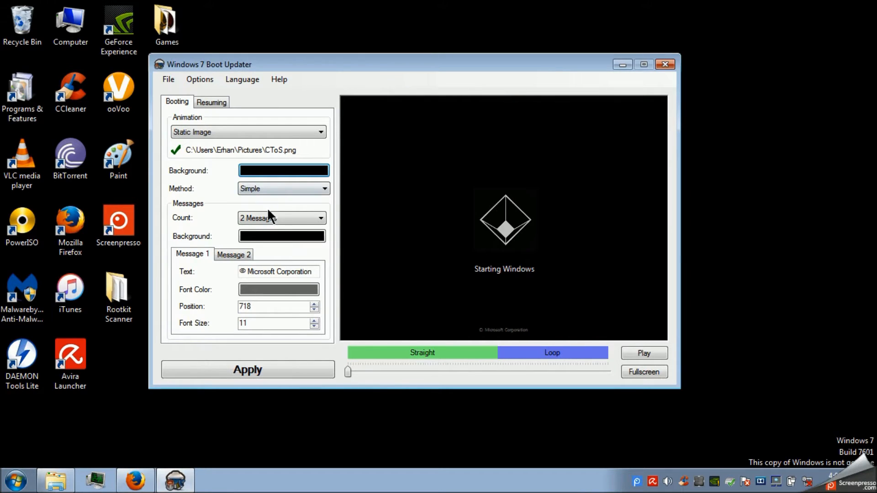
pyautogui.moveTo(274, 237)
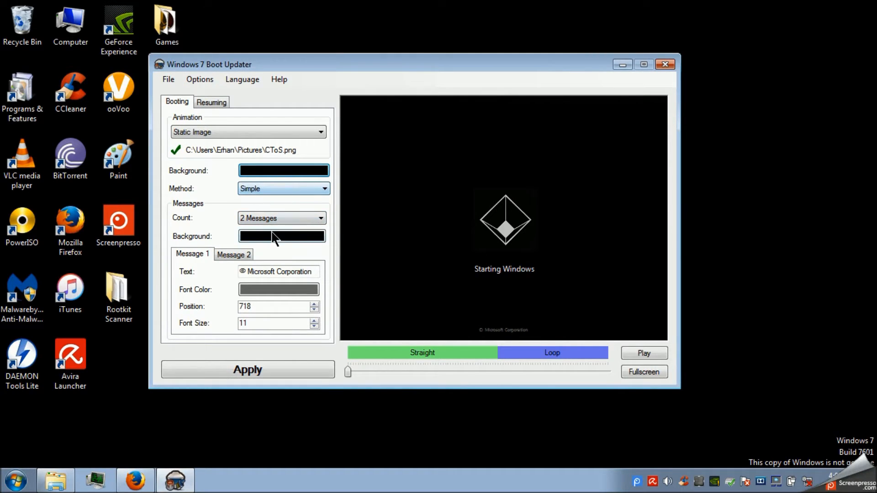
pyautogui.click(282, 188)
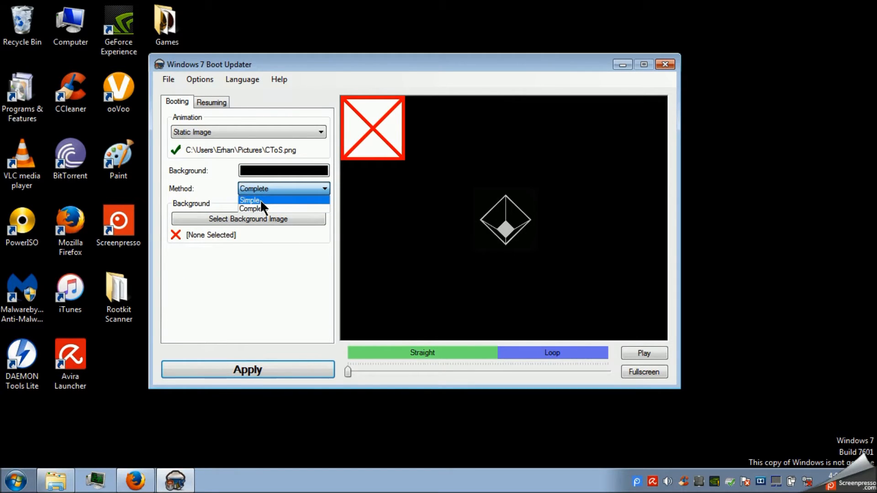
pyautogui.click(249, 200)
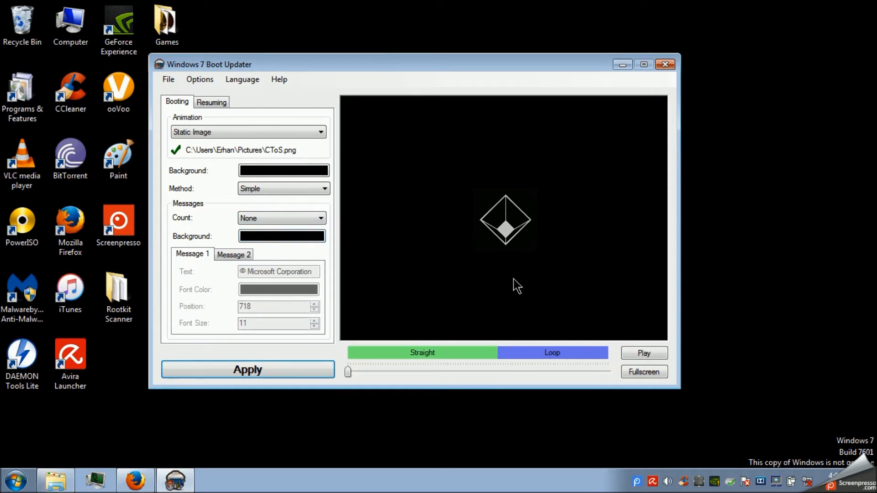
pyautogui.moveTo(263, 231)
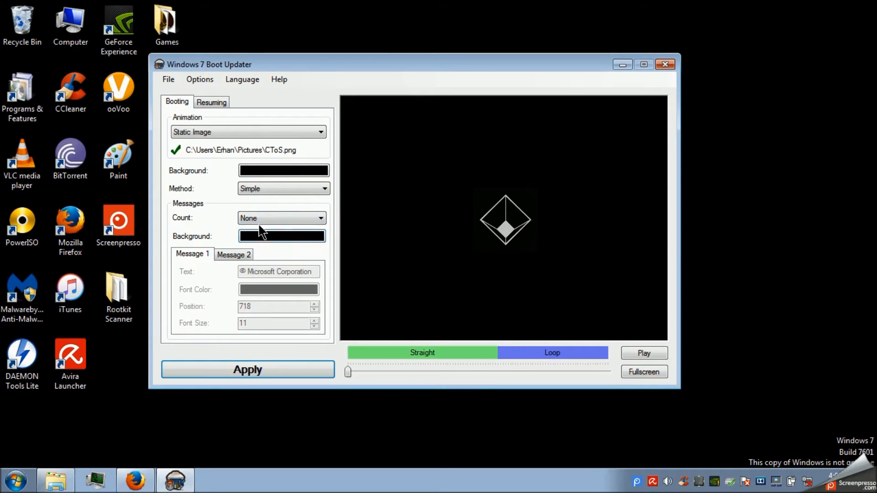
pyautogui.click(320, 219)
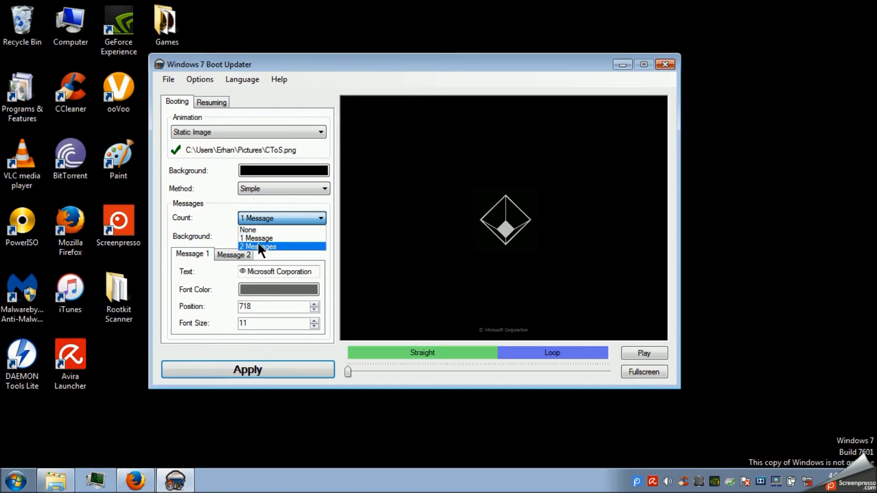
pyautogui.click(259, 247)
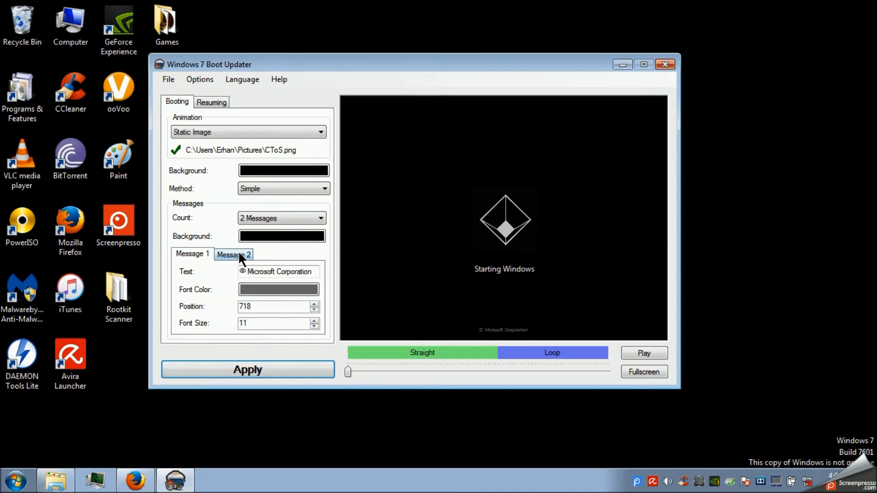
# Replace boot Message 1 with 'Everything is connected'.
pyautogui.tripleClick(279, 271)
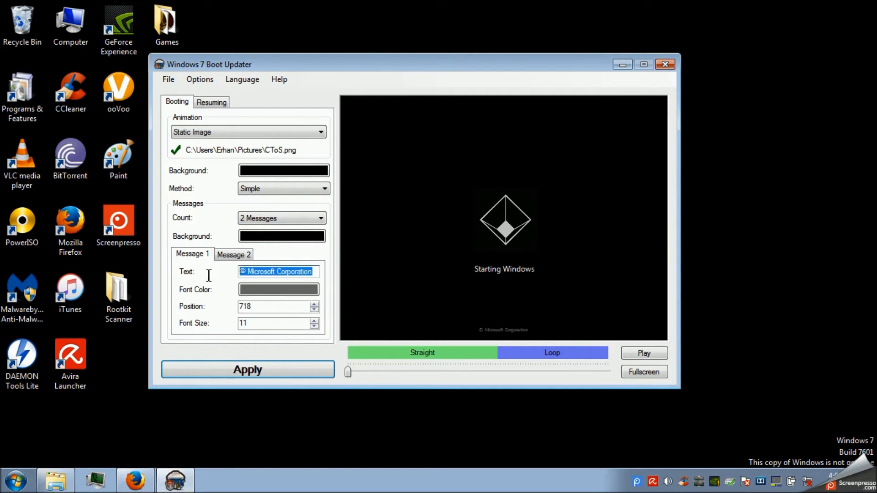
pyautogui.write('Everything is connec')
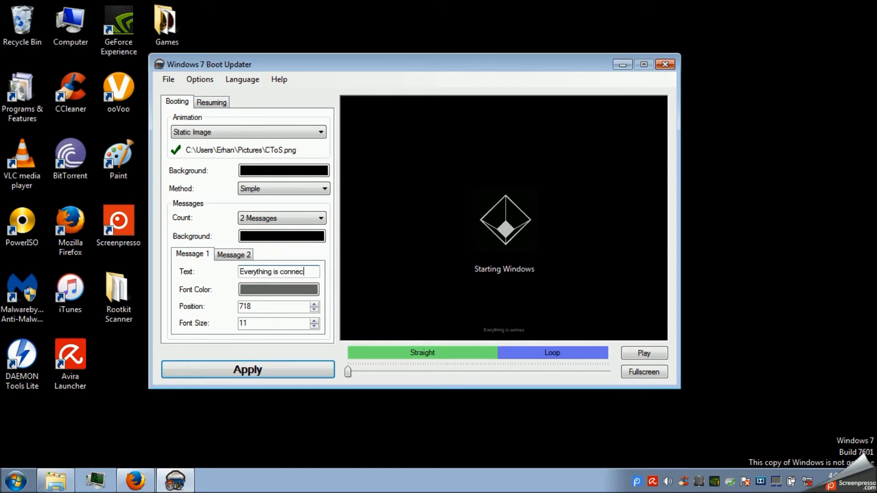
pyautogui.write('ted')
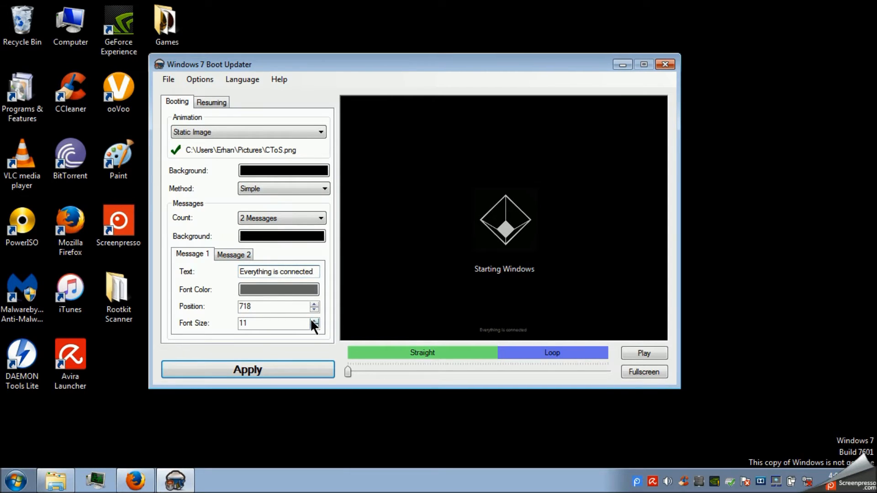
# Change boot Message 2 to 'Starting CToS Network' with font size 19.
pyautogui.click(315, 320)
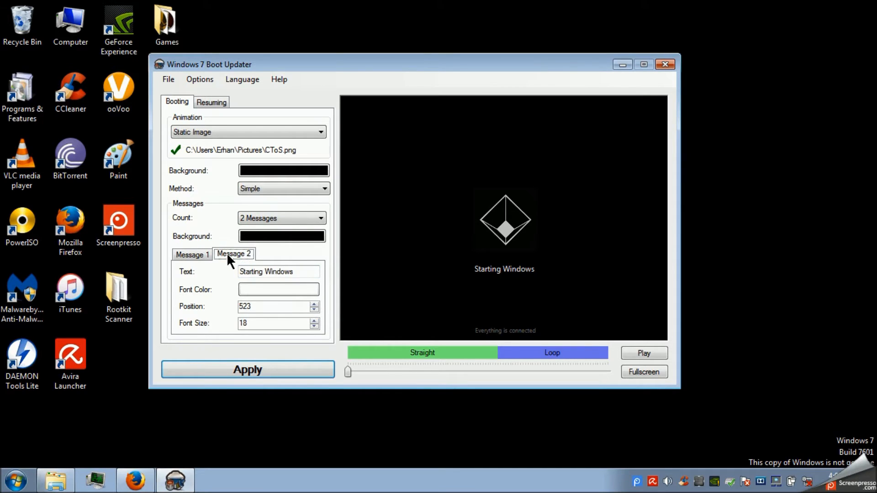
pyautogui.doubleClick(279, 271)
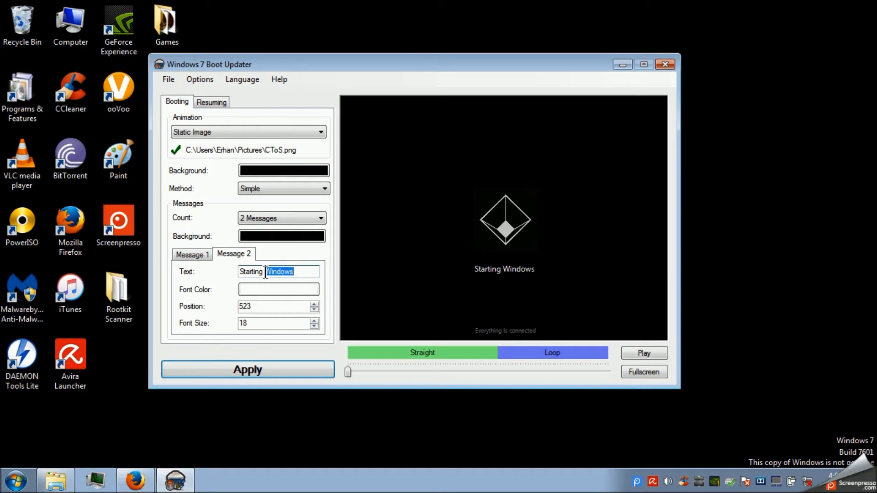
pyautogui.write('CTO')
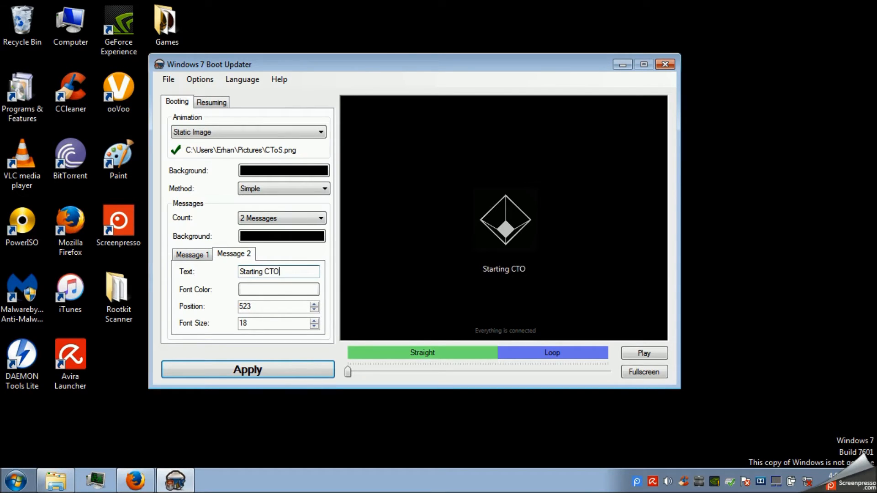
pyautogui.write('S Networ')
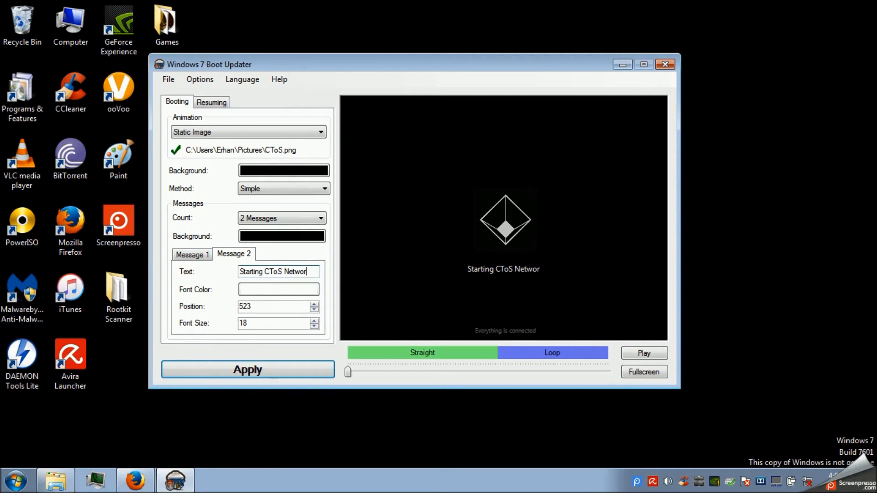
pyautogui.write('k')
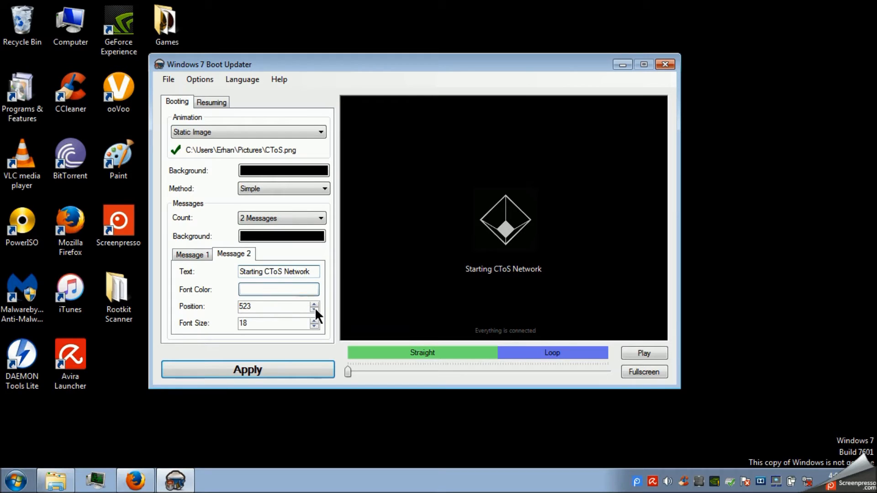
pyautogui.click(315, 320)
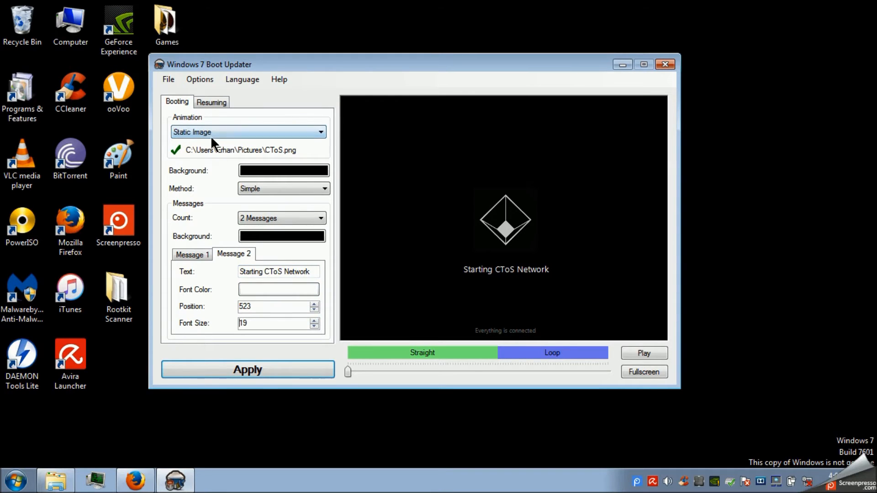
pyautogui.click(211, 102)
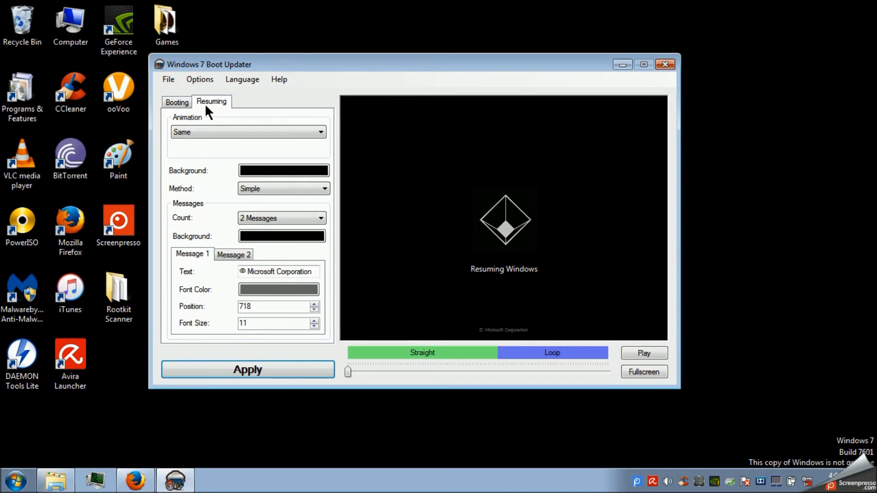
pyautogui.moveTo(235, 147)
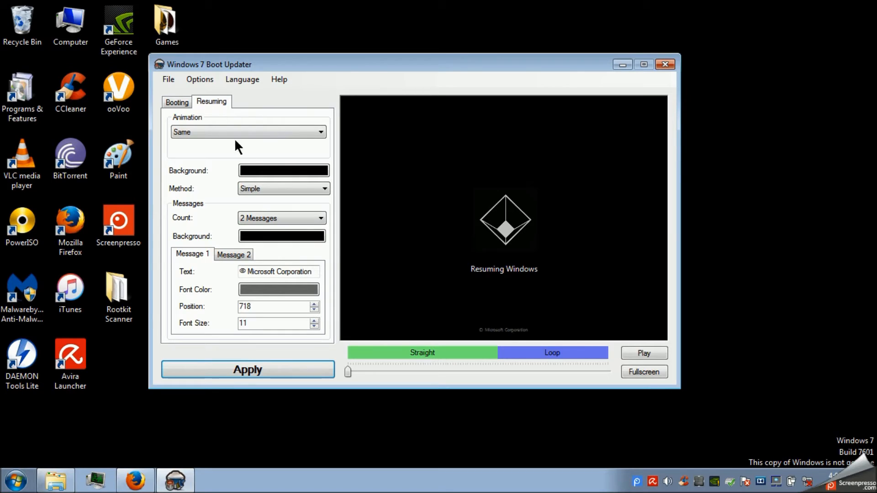
pyautogui.moveTo(280, 284)
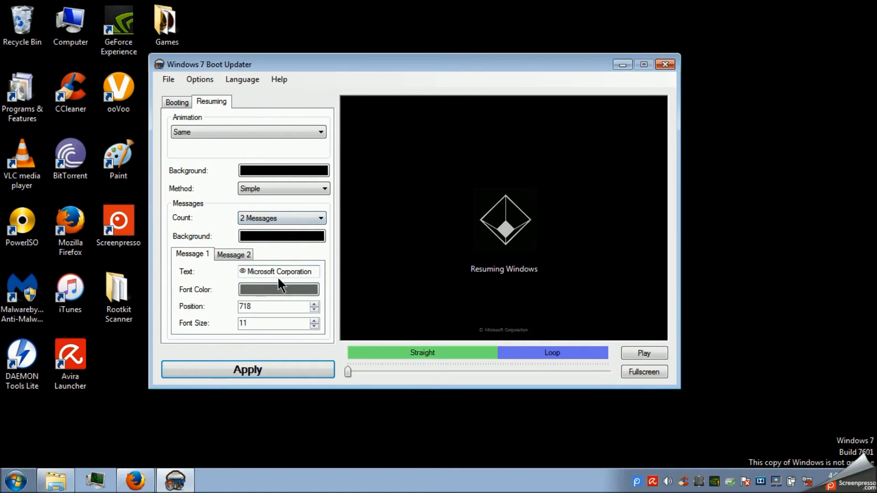
# Set resume messages to 'Everything is connected' and 'Resuming CToS Network' at size 19.
pyautogui.write('Everyh')
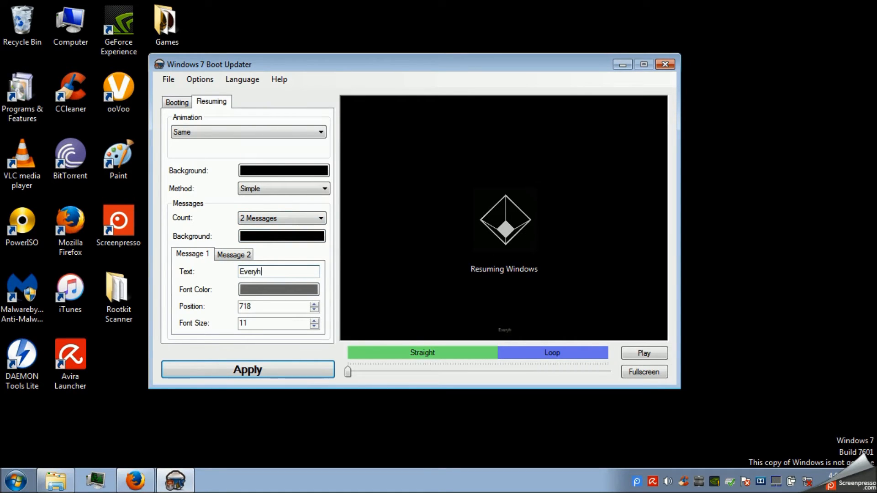
pyautogui.write('thting is connecte')
pyautogui.write('Resuming CT')
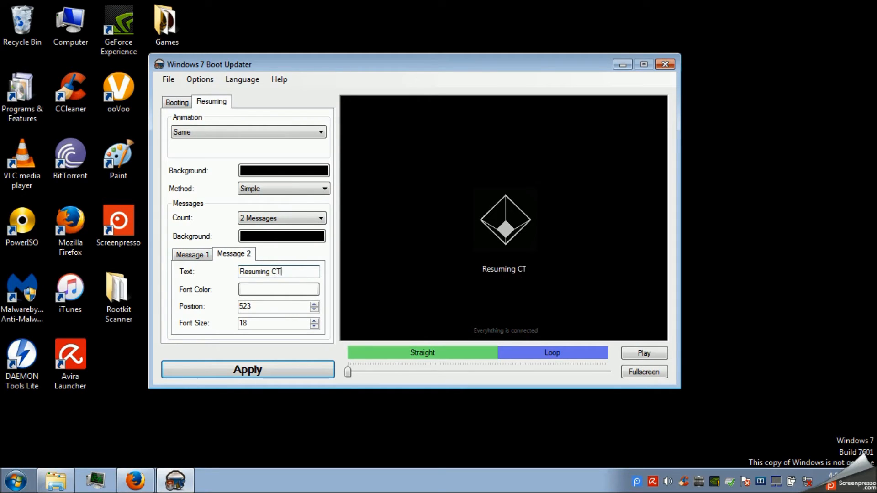
pyautogui.write('oS Ne')
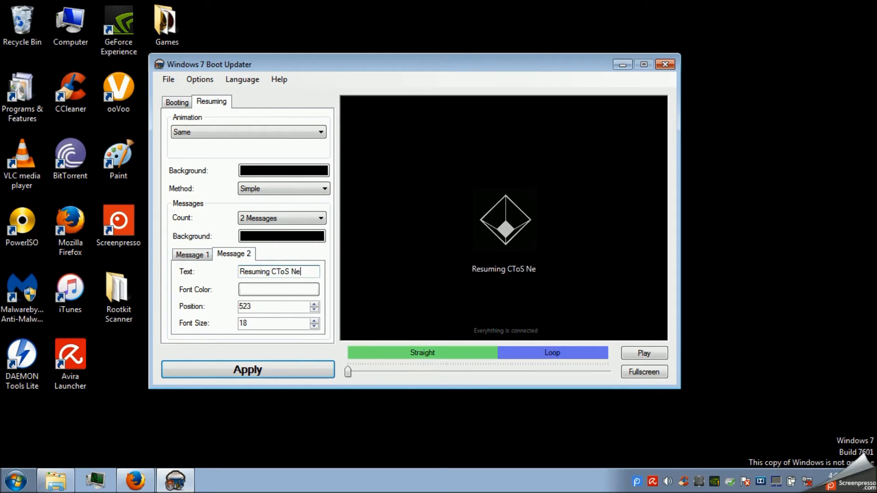
pyautogui.write('twork')
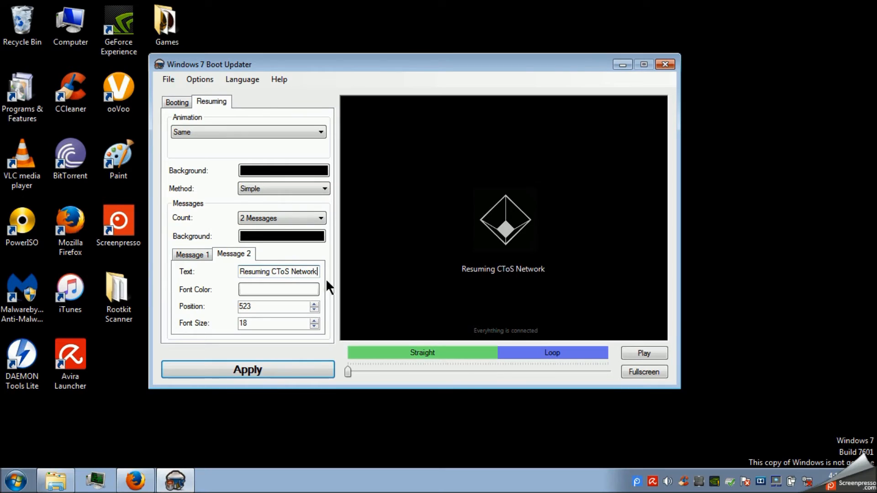
pyautogui.click(313, 319)
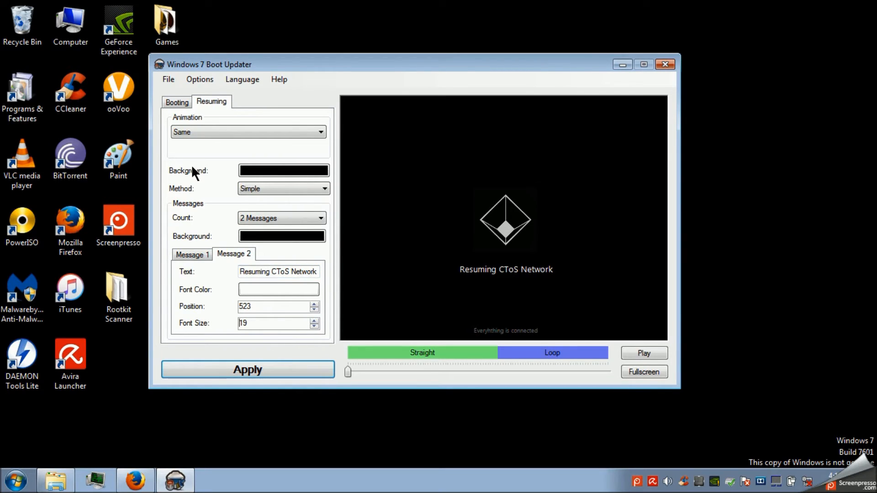
pyautogui.click(247, 369)
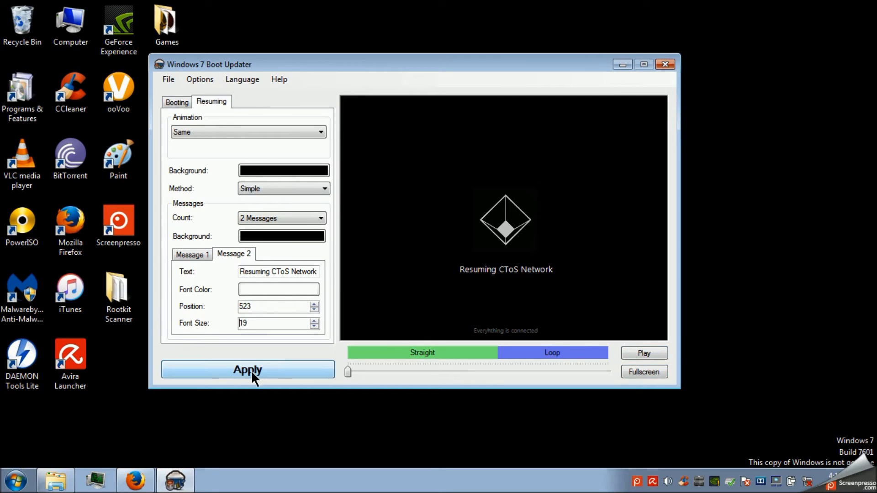
# Apply the custom boot and resume screens and dismiss the success message.
pyautogui.click(643, 371)
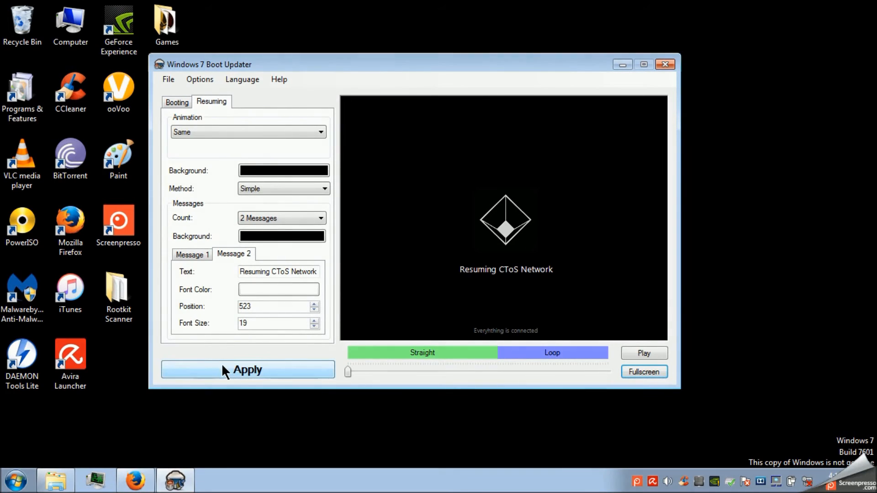
pyautogui.click(247, 369)
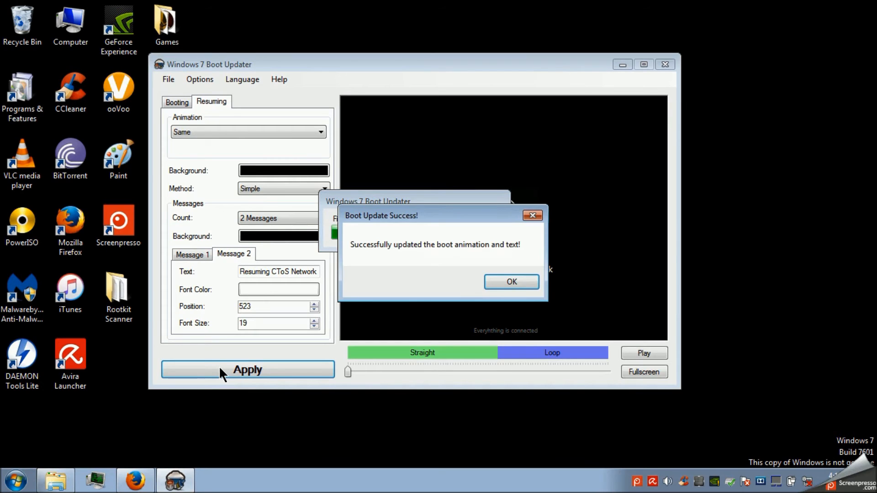
pyautogui.click(510, 281)
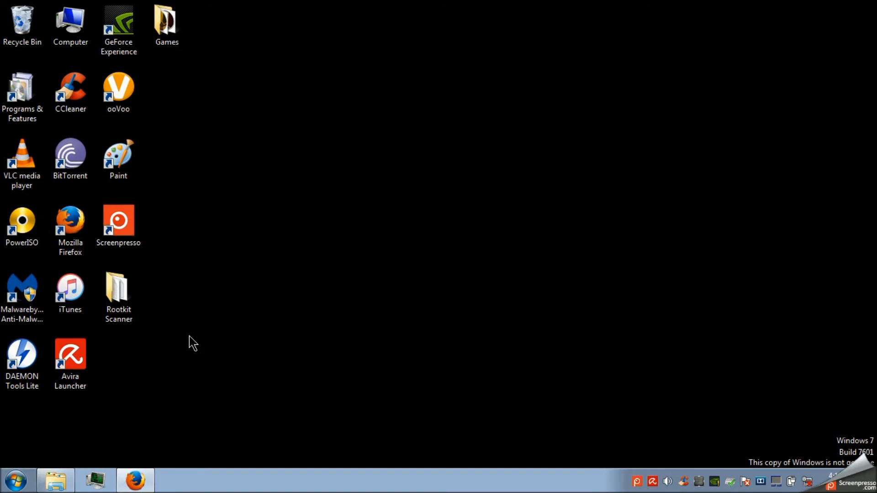
pyautogui.moveTo(435, 263)
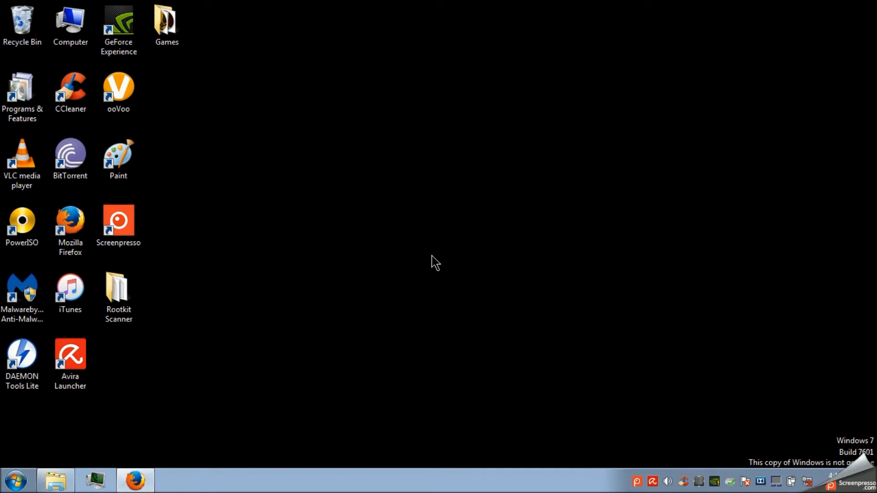